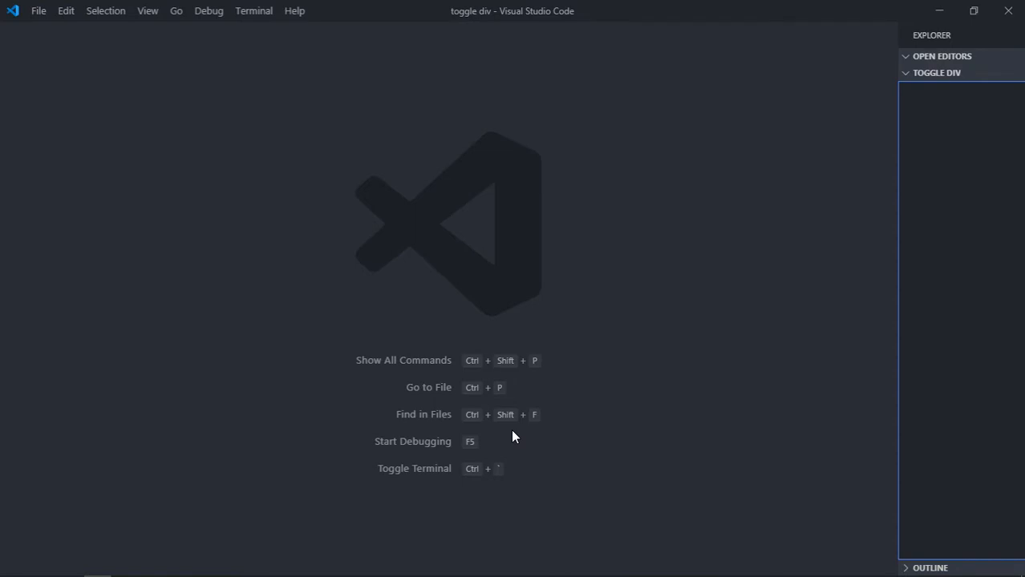
{"action": "mouse_move", "coordinate": [474, 330]}
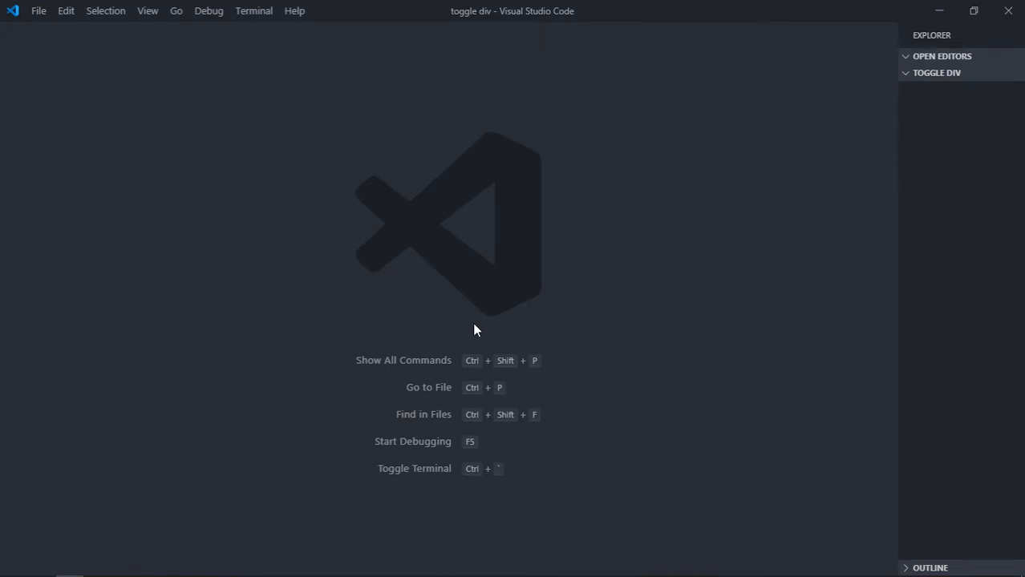
{"action": "mouse_move", "coordinate": [956, 80]}
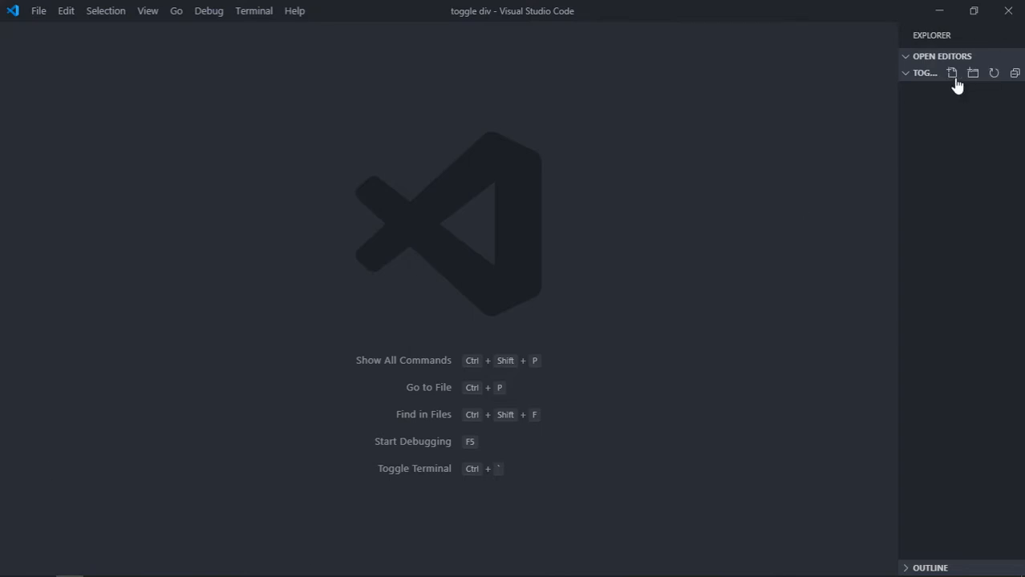
Create index.html and script.js as new files in the toggle div project
{"action": "left_click", "coordinate": [952, 74]}
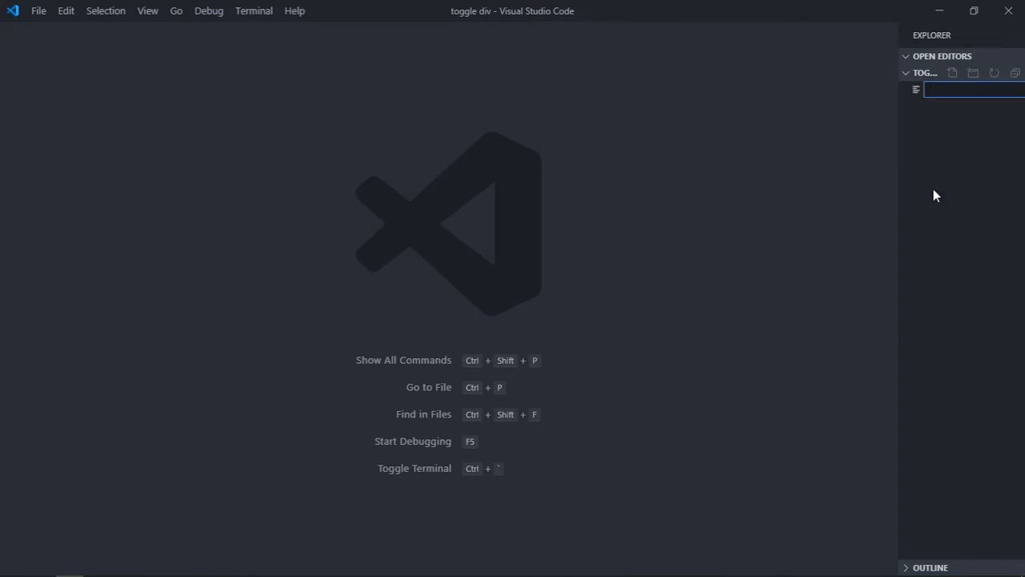
{"action": "type", "text": "index.html"}
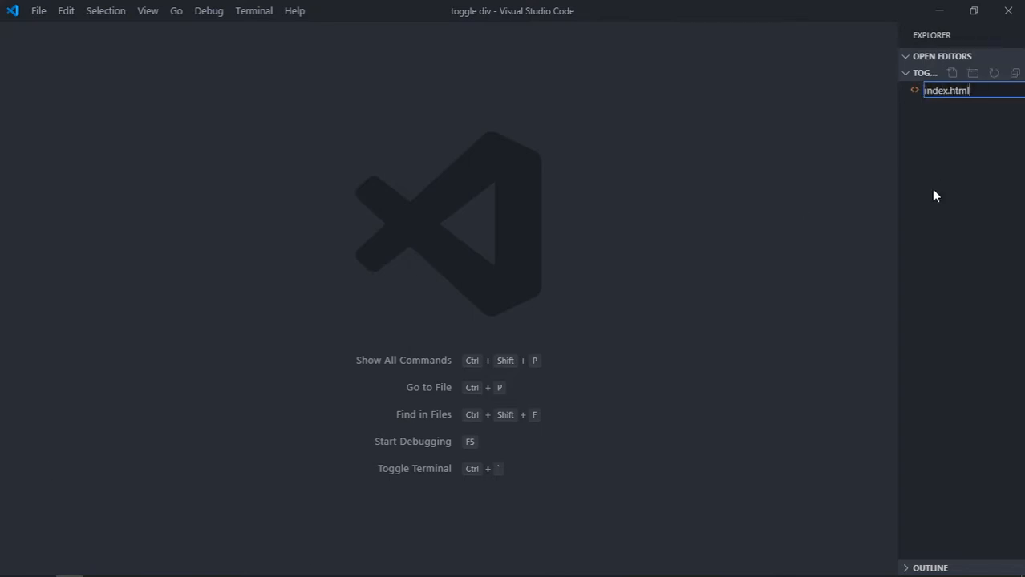
{"action": "key", "text": "Enter"}
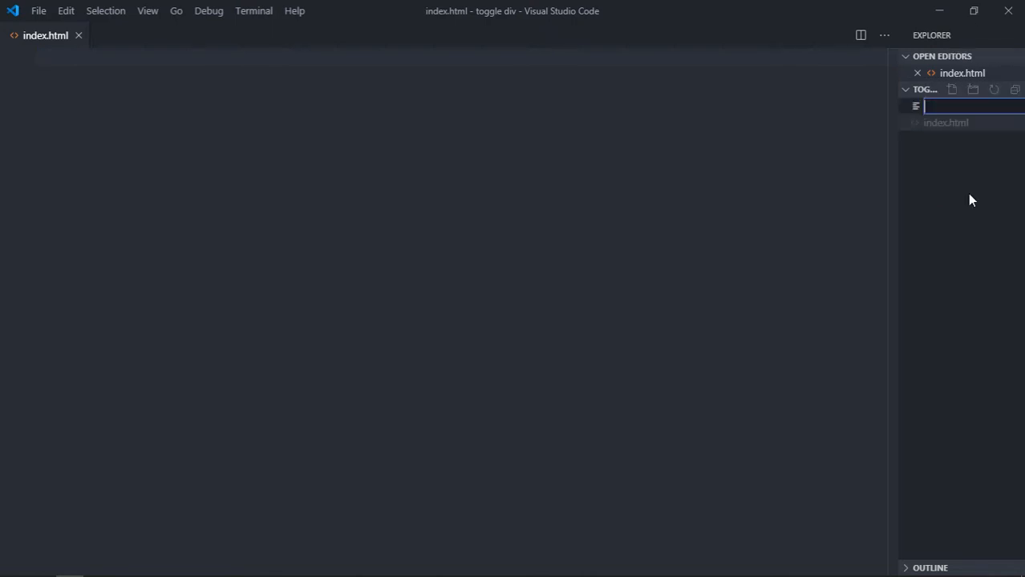
{"action": "type", "text": "script.js"}
{"action": "left_click", "coordinate": [459, 165]}
{"action": "type", "text": "<link rel=\"stylesheet\" href=\"style.css\">"}
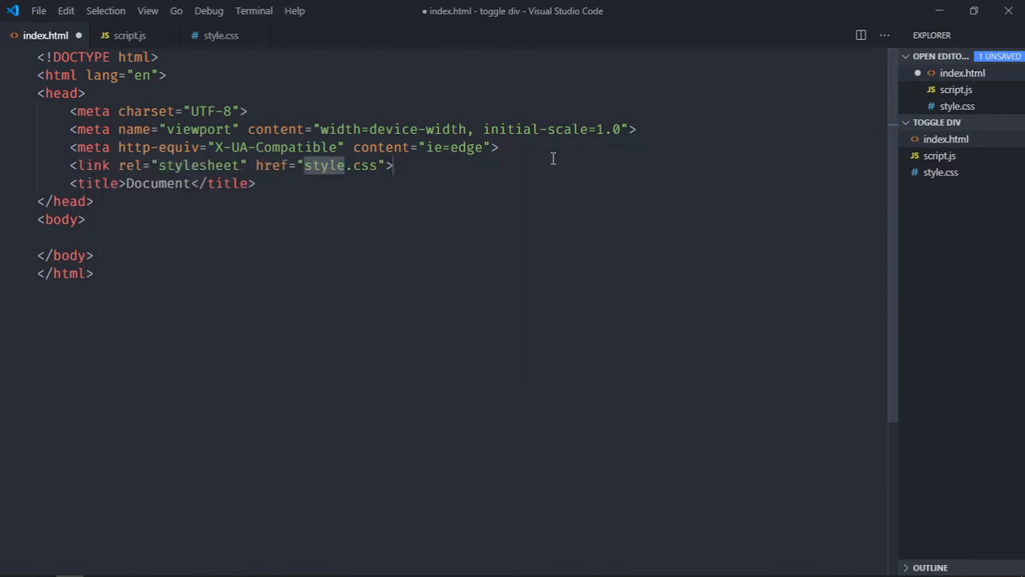
Add a script tag loading script.js, with <button>Toggle</button> and <div></div> above it
{"action": "type", "text": "scr"}
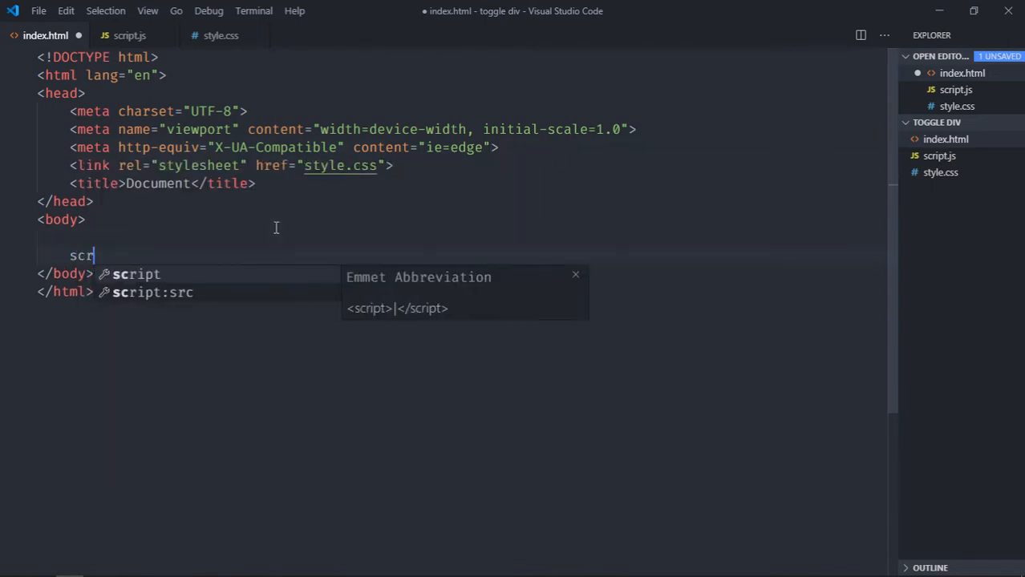
{"action": "type", "text": "ipt src=\"script.j\"></script>"}
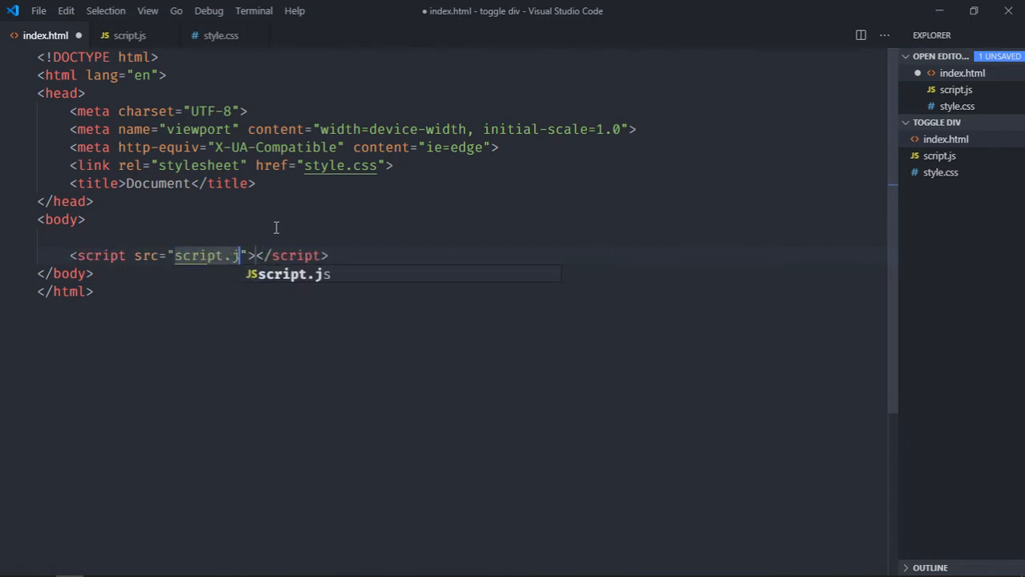
{"action": "key", "text": "Tab"}
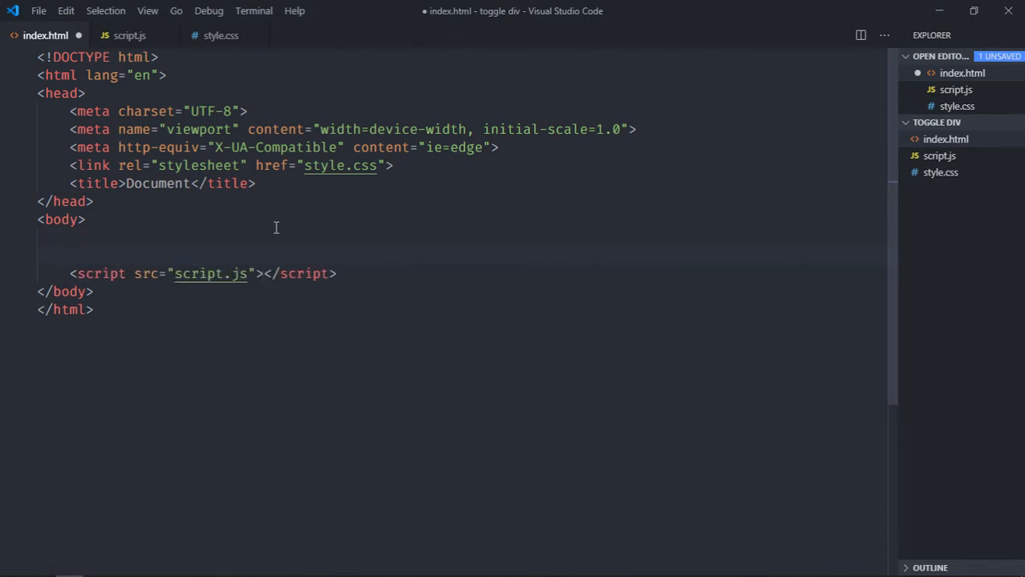
{"action": "type", "text": "button>Toggle</button>"}
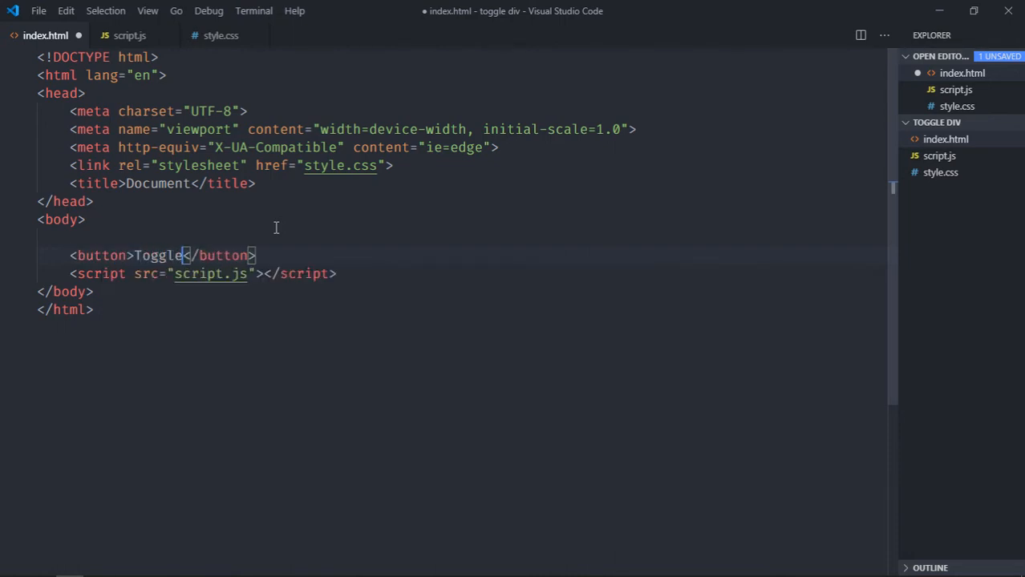
{"action": "type", "text": "<div></div>"}
{"action": "type", "text": "div {"}
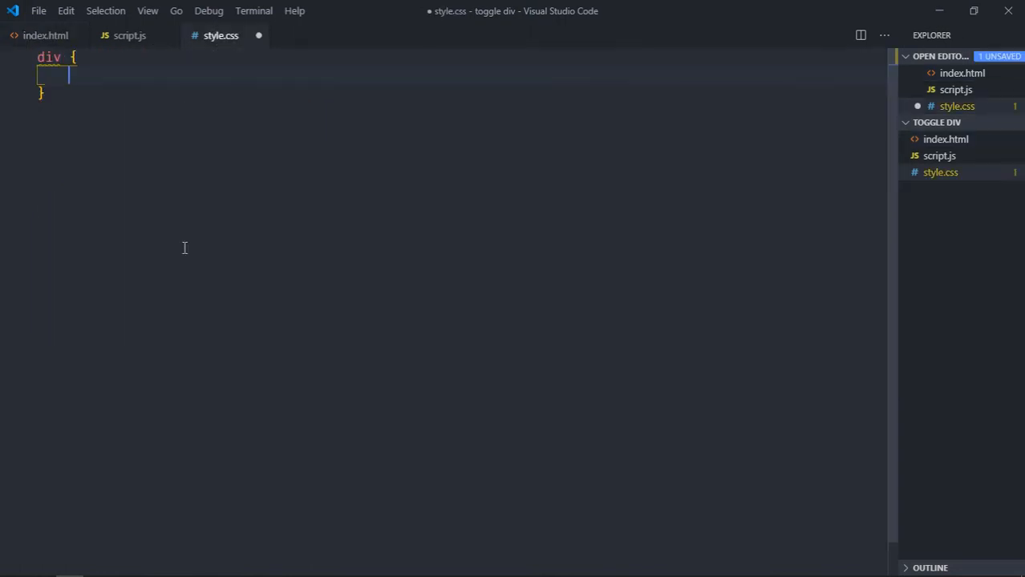
Write the div rule: height 250px, width 250px, background-color red, margin-top 20px
{"action": "type", "text": "height: 25"}
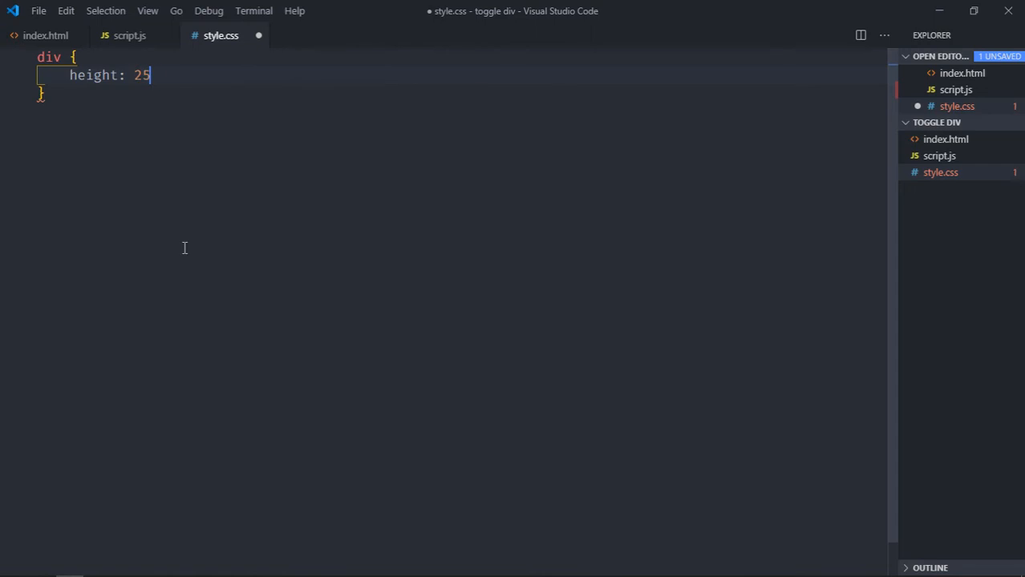
{"action": "type", "text": "0px;"}
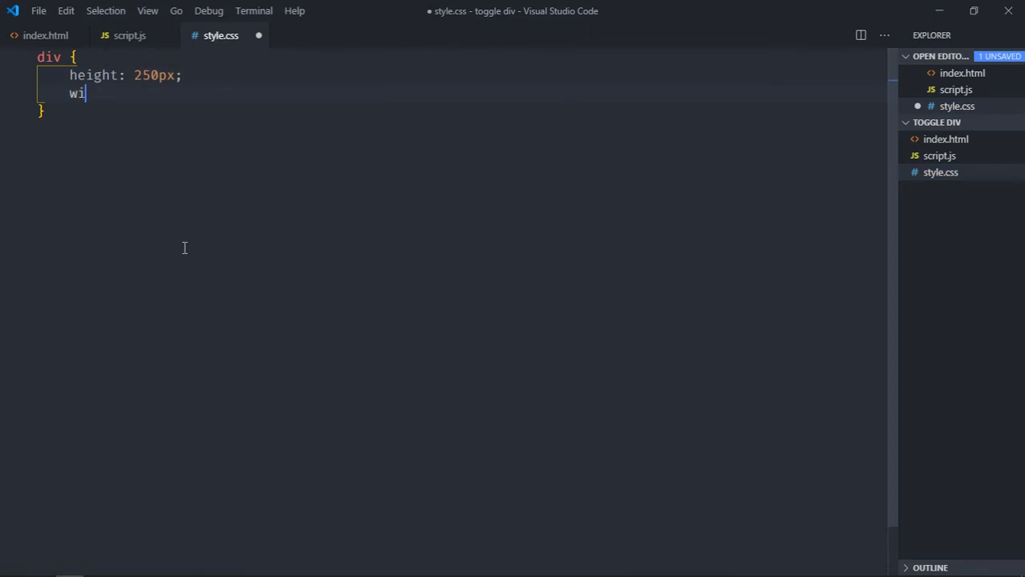
{"action": "type", "text": "dth: 250px;"}
{"action": "type", "text": "background-color:"}
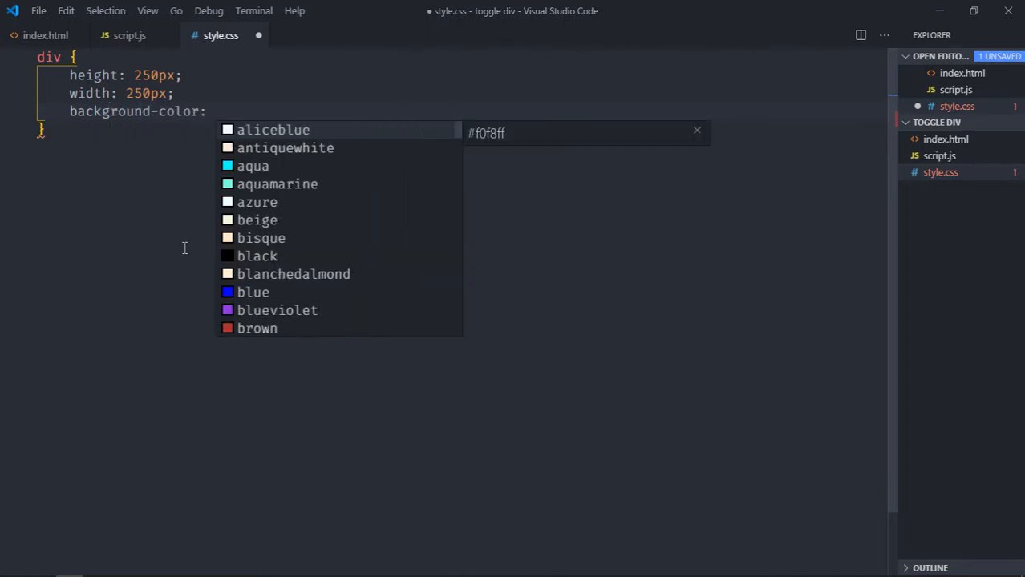
{"action": "type", "text": "red;"}
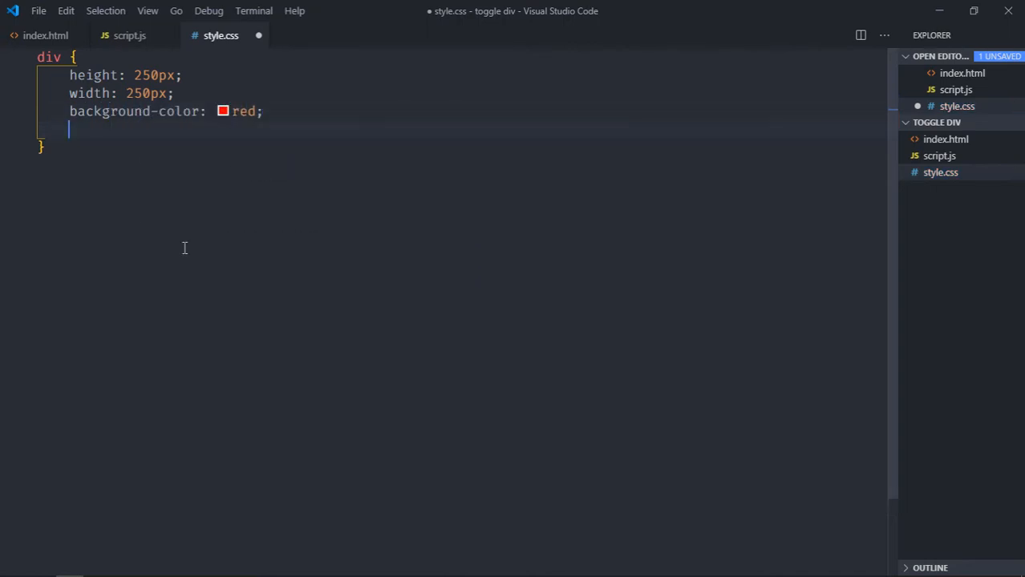
{"action": "type", "text": "margin-top"}
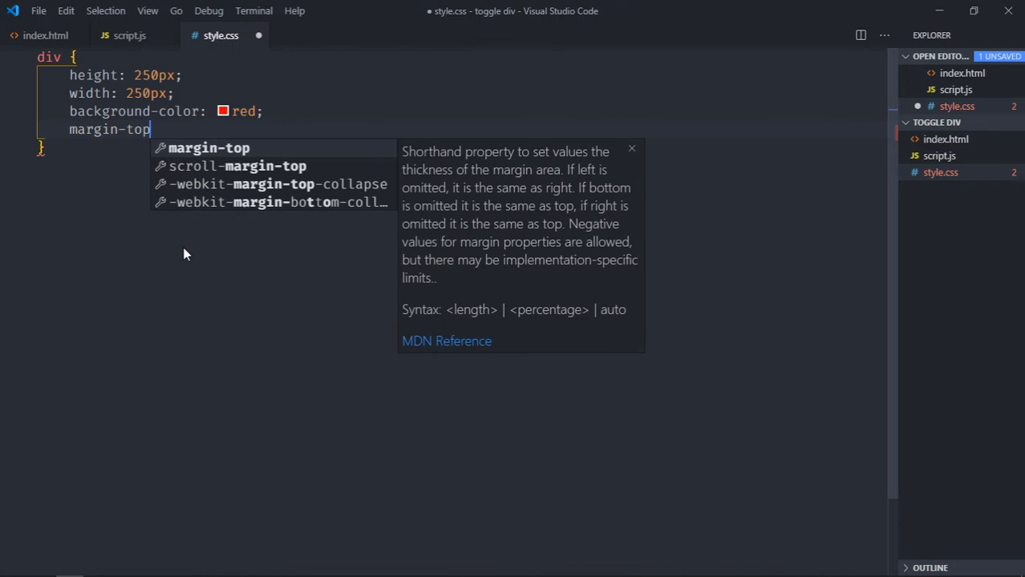
{"action": "type", "text": ": 20px;"}
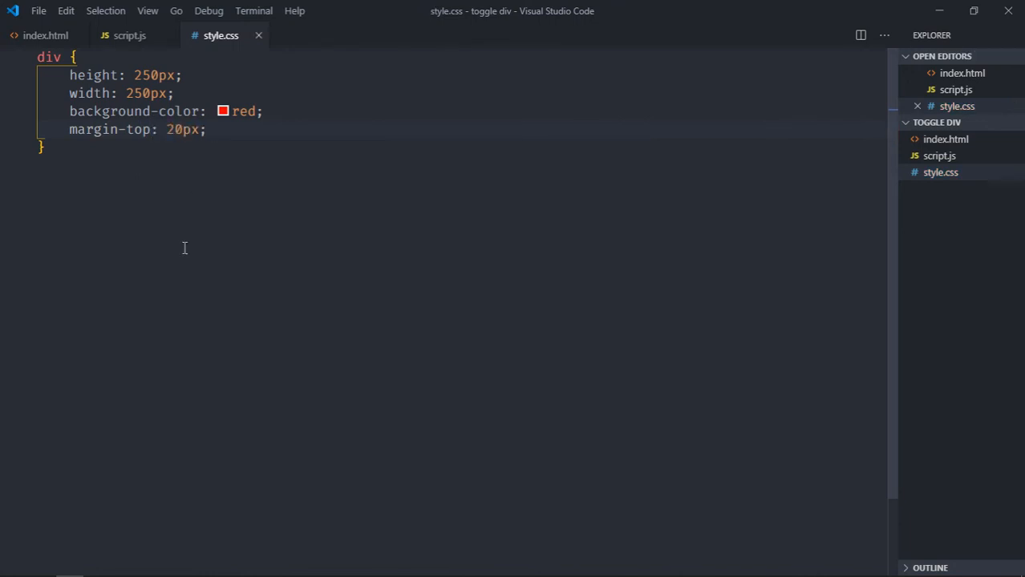
Serve index.html with Live Server on port 5500 and switch to script.js
{"action": "right_click", "coordinate": [940, 172]}
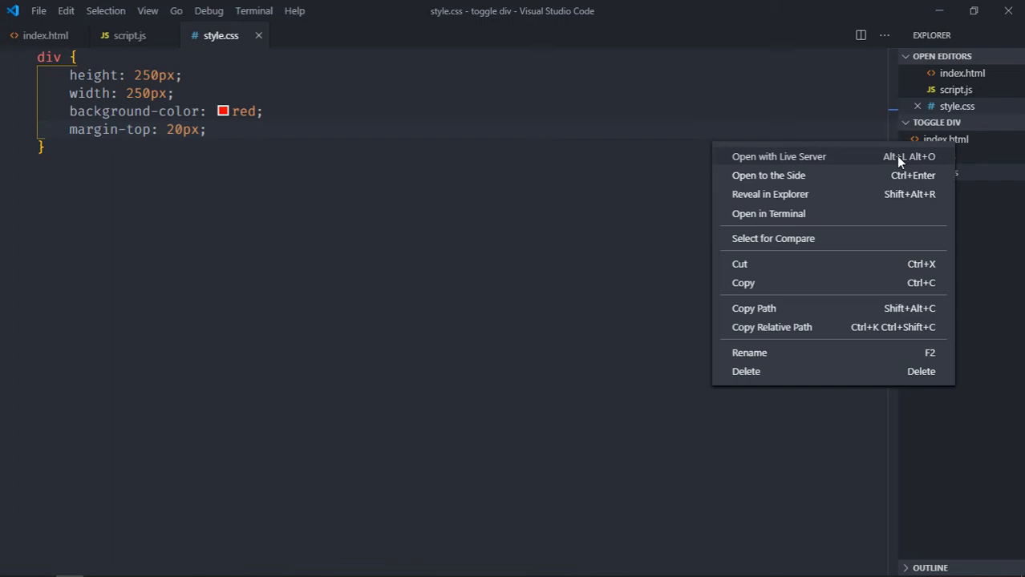
{"action": "left_click", "coordinate": [779, 157]}
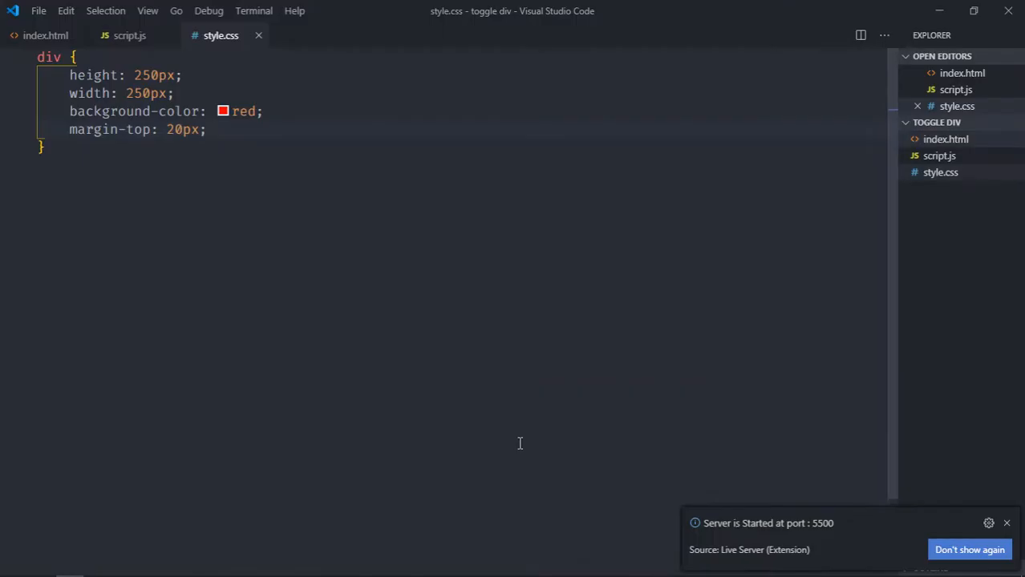
{"action": "left_click", "coordinate": [128, 35]}
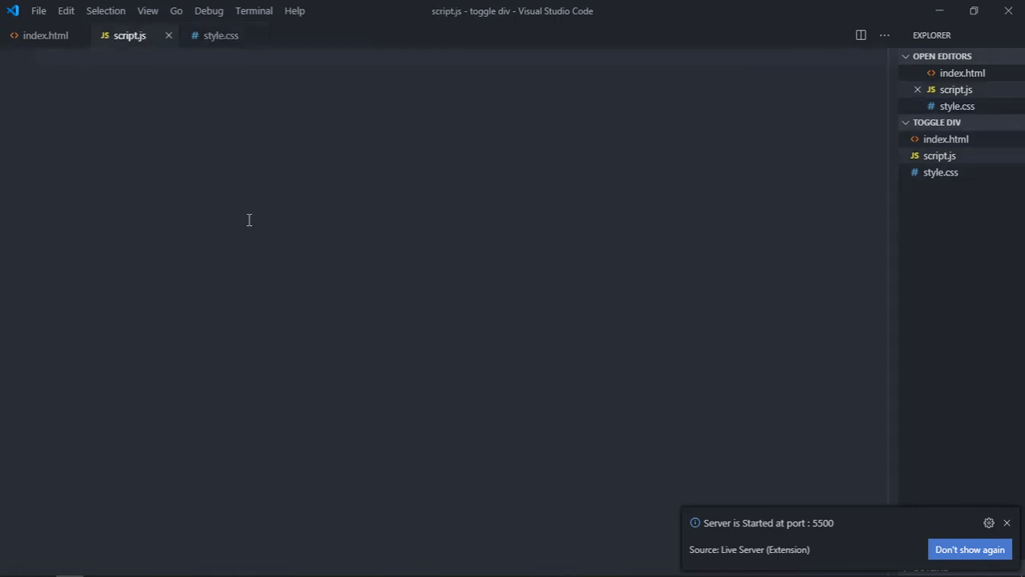
Declare let btn = document.querySelector('button')
{"action": "type", "text": "let"}
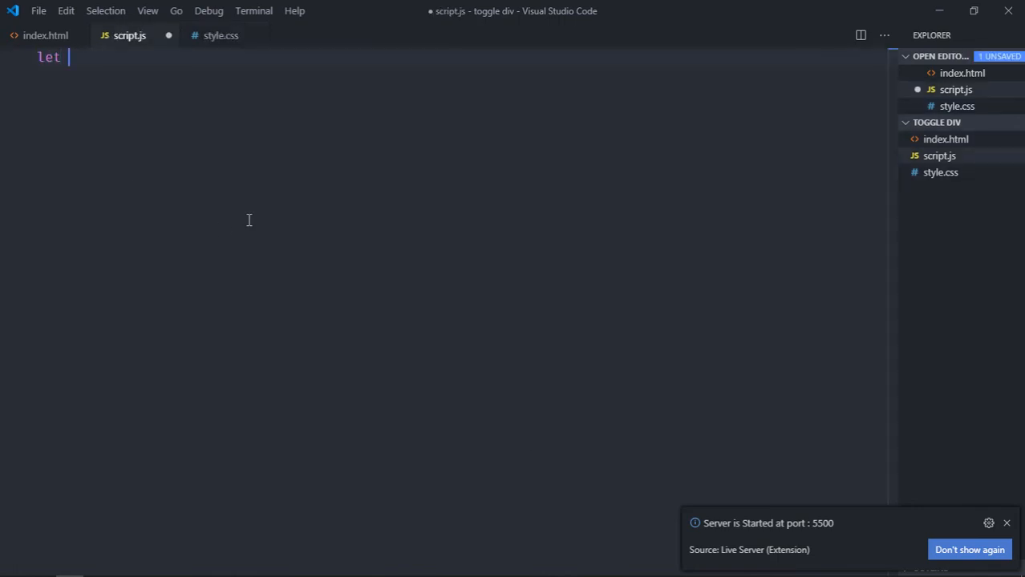
{"action": "type", "text": "btn"}
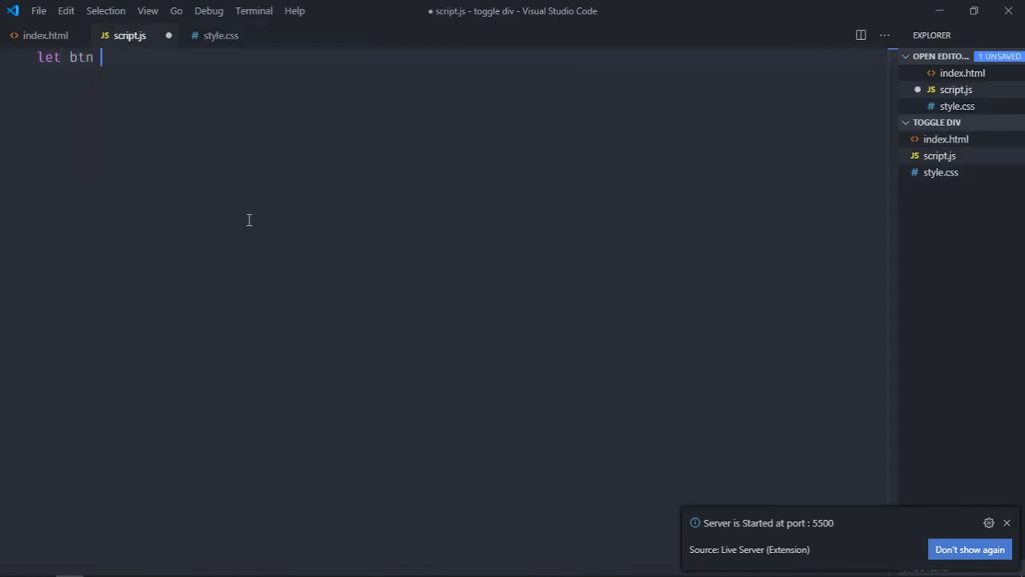
{"action": "type", "text": "= document.qu"}
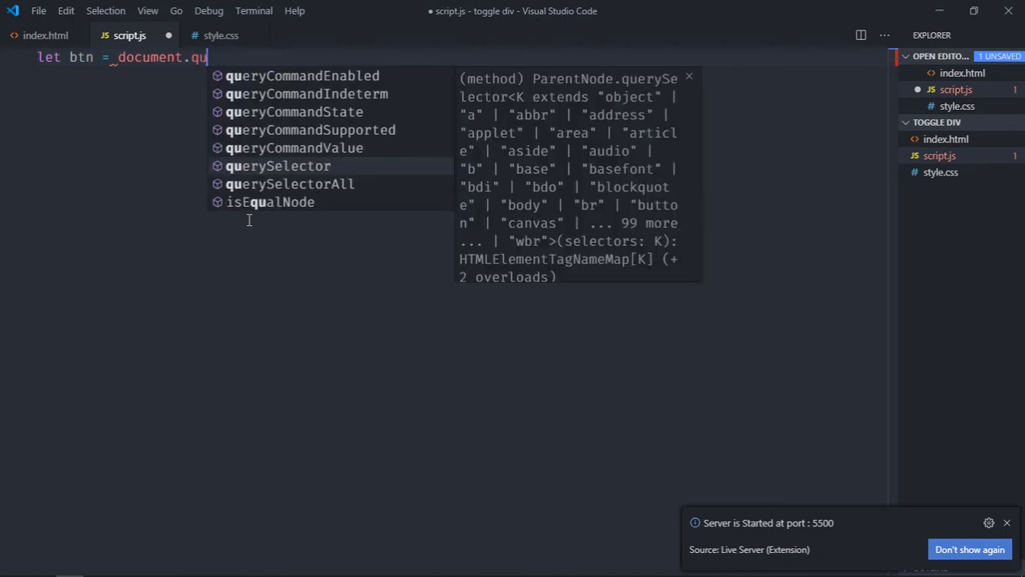
{"action": "left_click", "coordinate": [278, 165]}
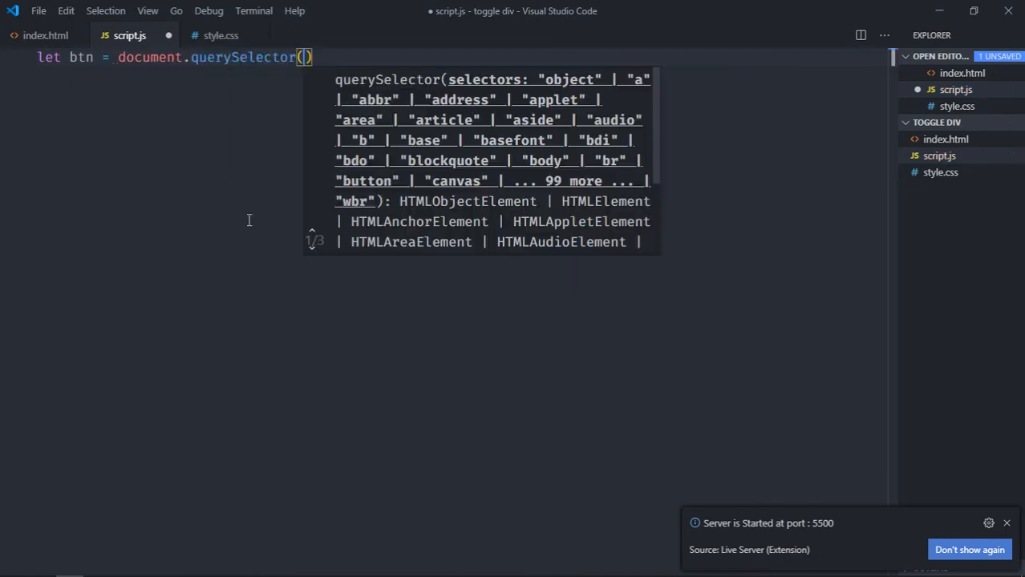
{"action": "type", "text": "'button'"}
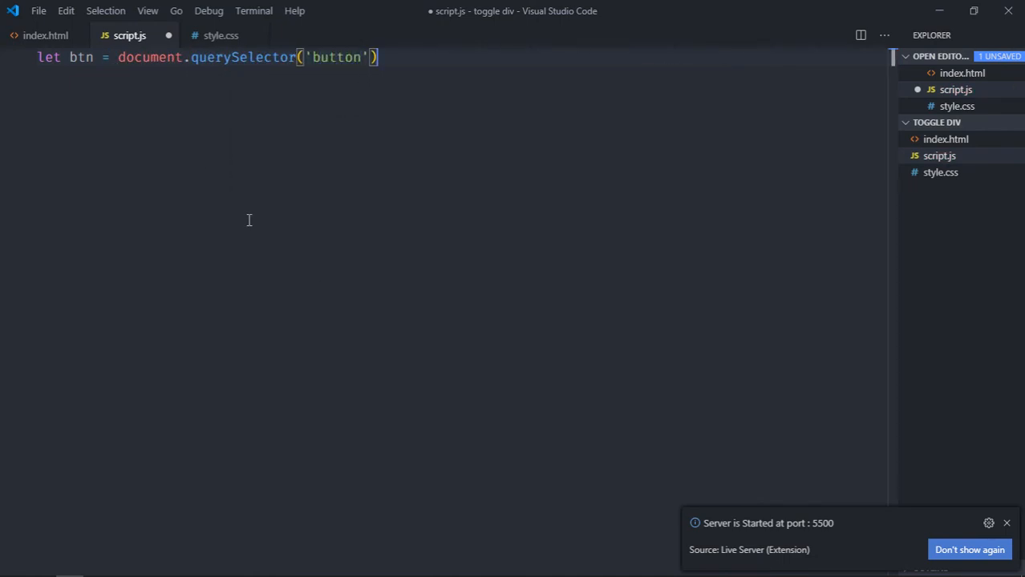
Declare let div = document.querySelector('div') and begin the btn listener statement
{"action": "type", "text": "let div"}
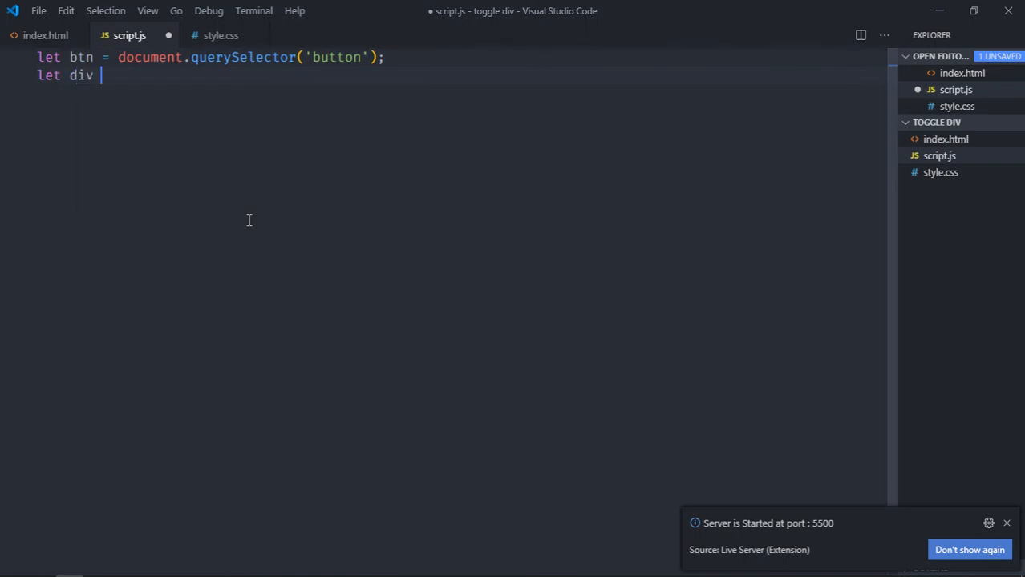
{"action": "type", "text": "= document."}
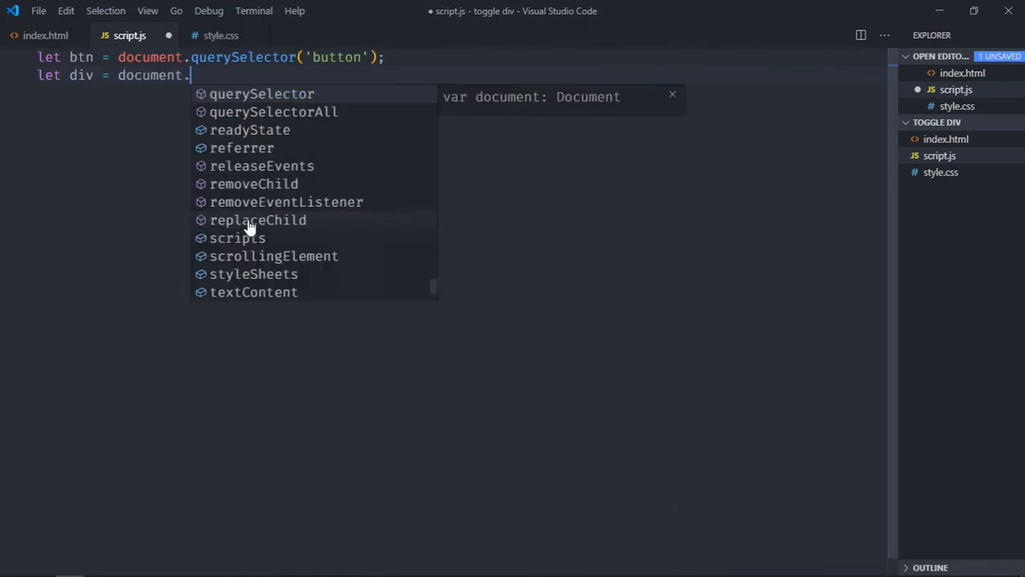
{"action": "type", "text": "querySelector()"}
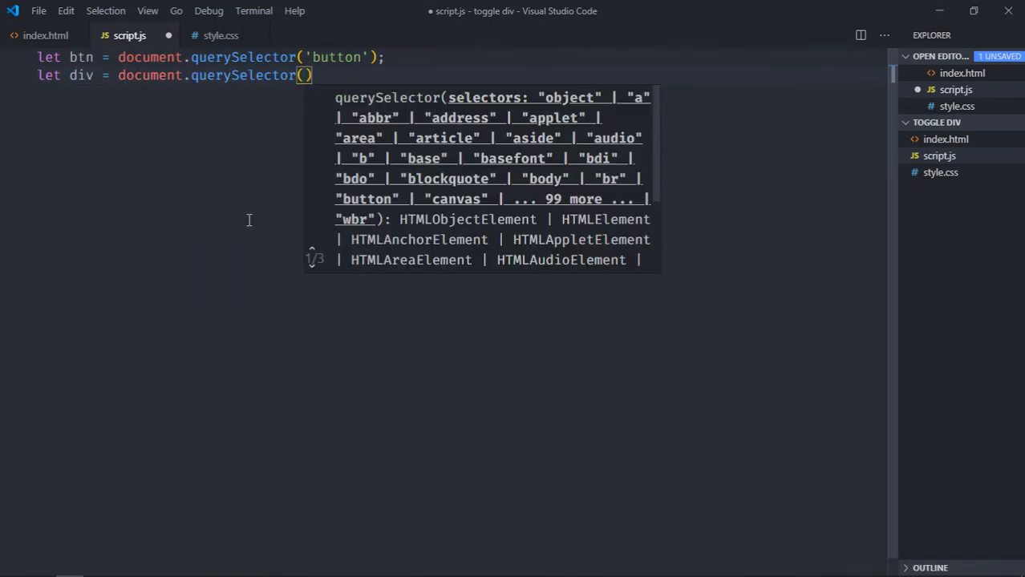
{"action": "type", "text": "'div'"}
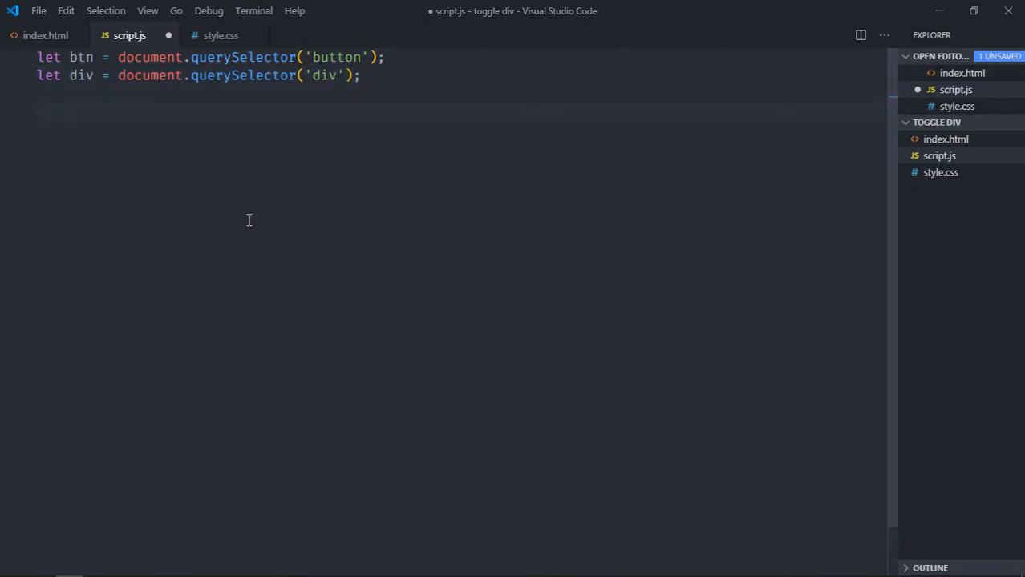
{"action": "type", "text": "btn"}
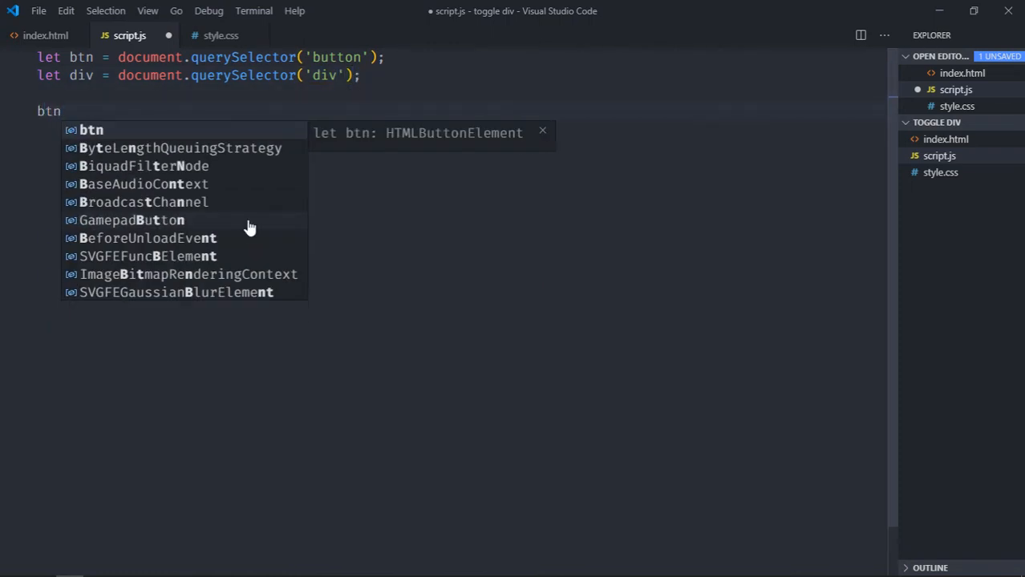
Write btn.addEventListener('click', () => { with the condition if(div.style.display === 'none')
{"action": "type", "text": ".addEventListener('click', ()"}
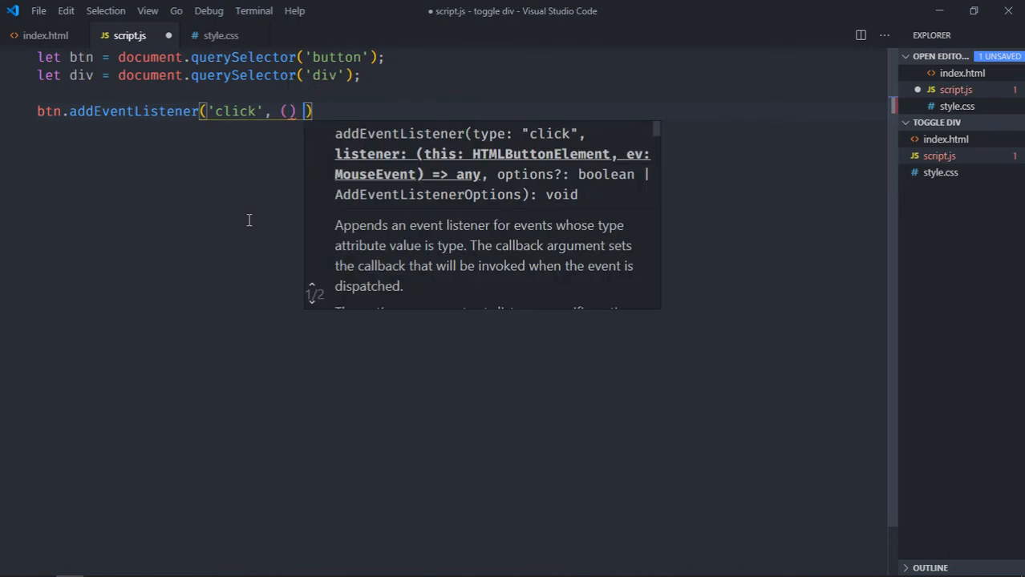
{"action": "type", "text": "=>{"}
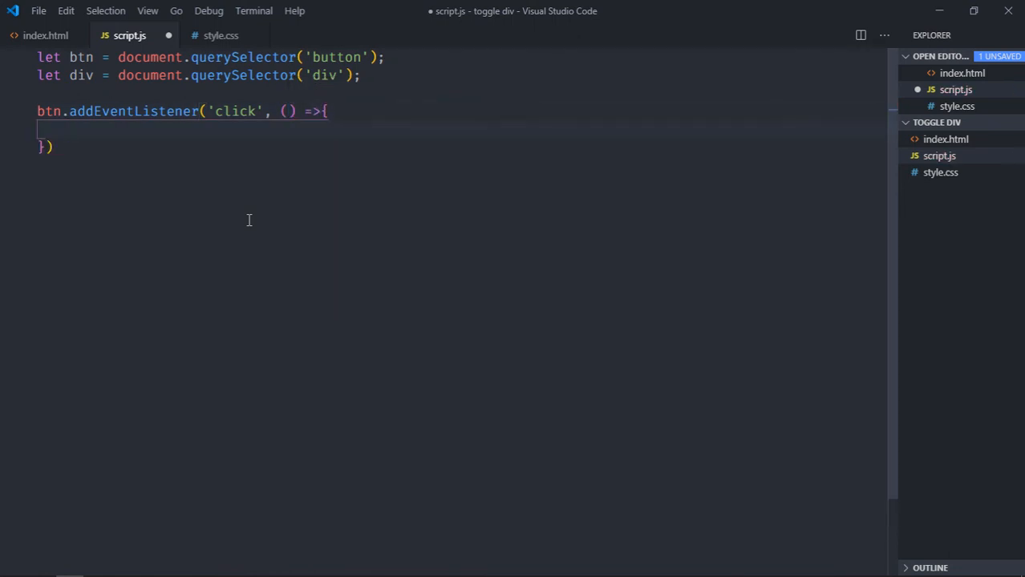
{"action": "type", "text": "if("}
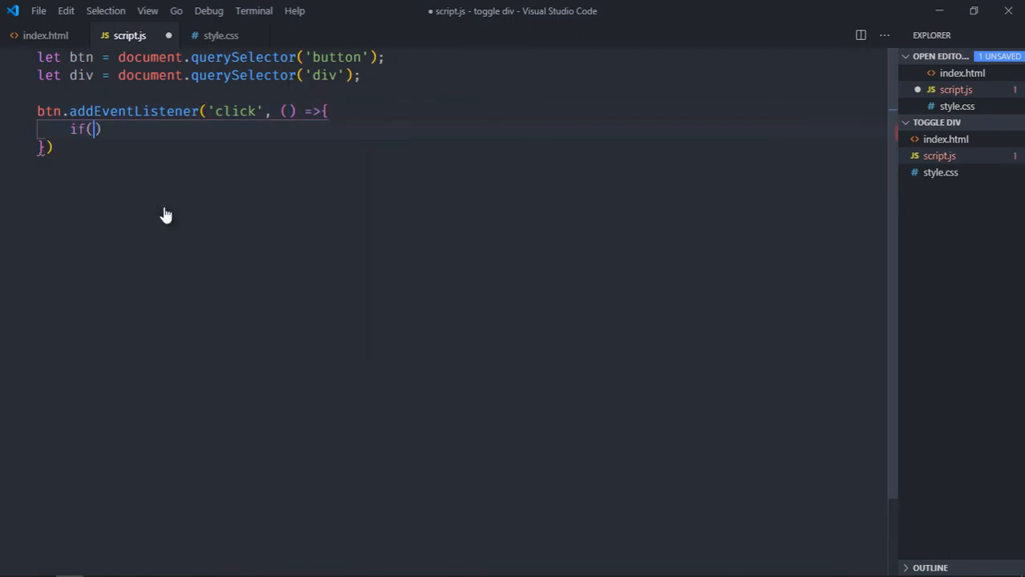
{"action": "type", "text": "div.style"}
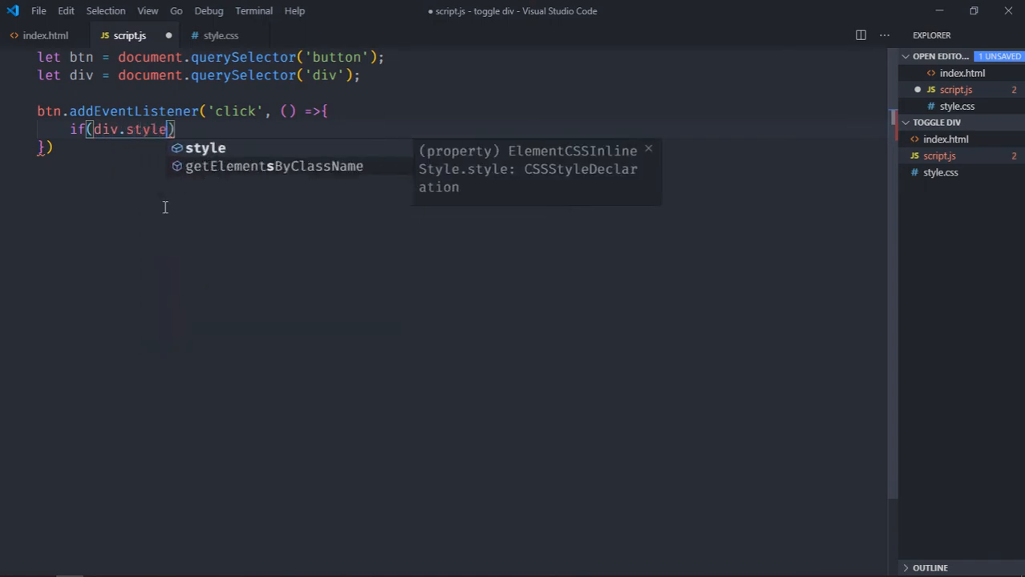
{"action": "type", "text": ".display ="}
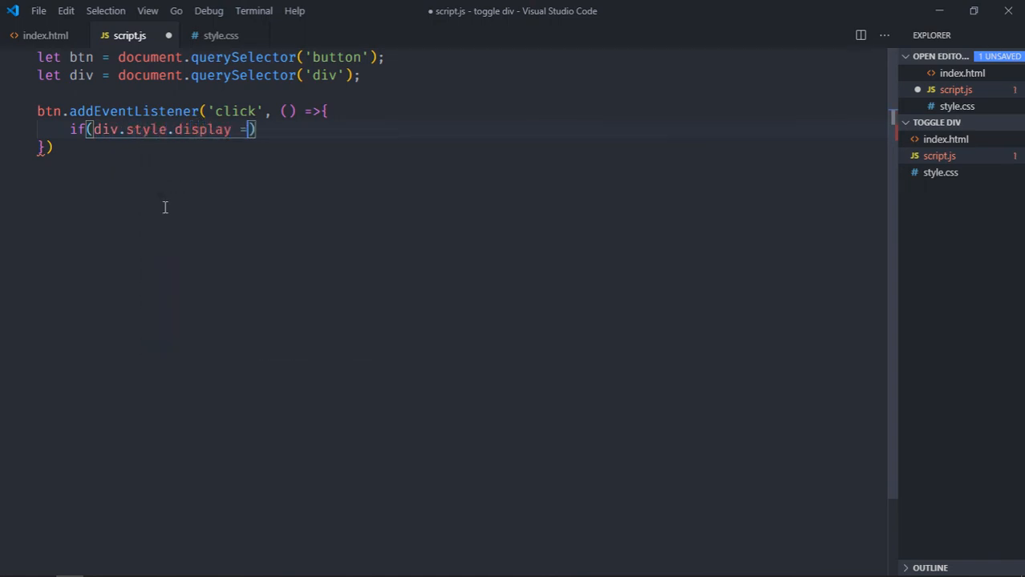
{"action": "type", "text": "="}
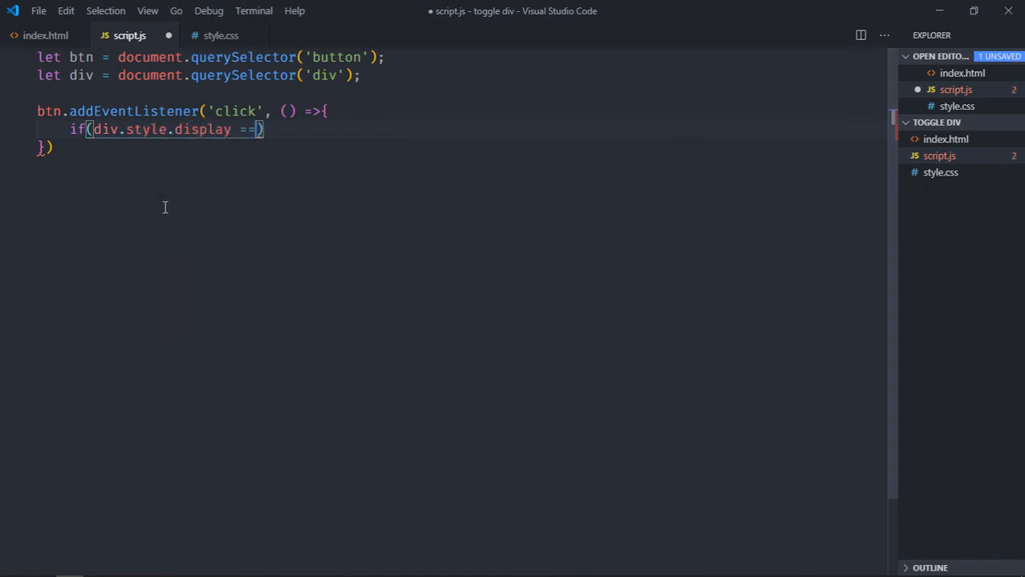
{"action": "type", "text": "= 'none'"}
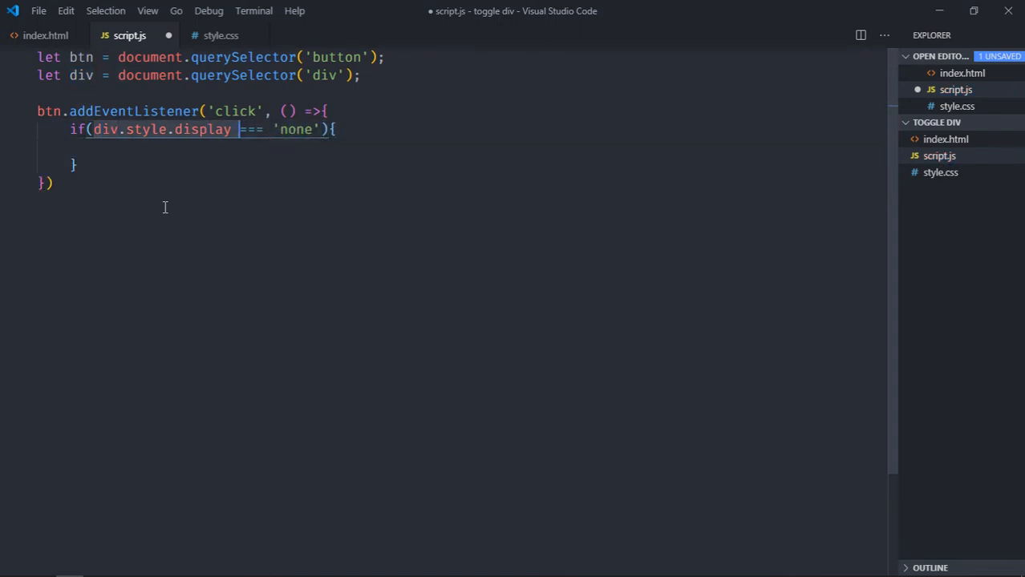
Set div.style.display = 'block' in the if branch and begin the else
{"action": "type", "text": "div.style.display ="}
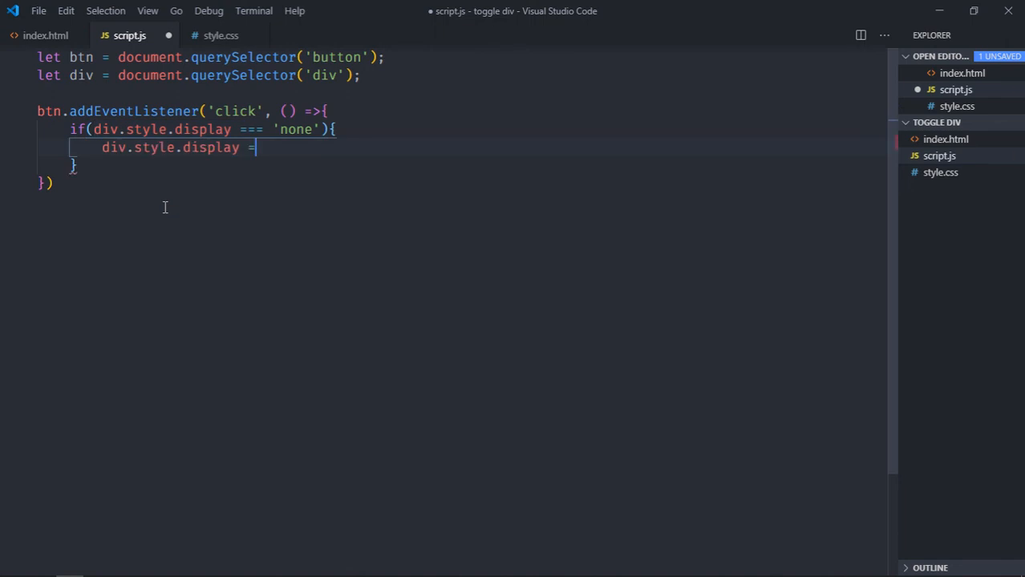
{"action": "type", "text": "'bl'"}
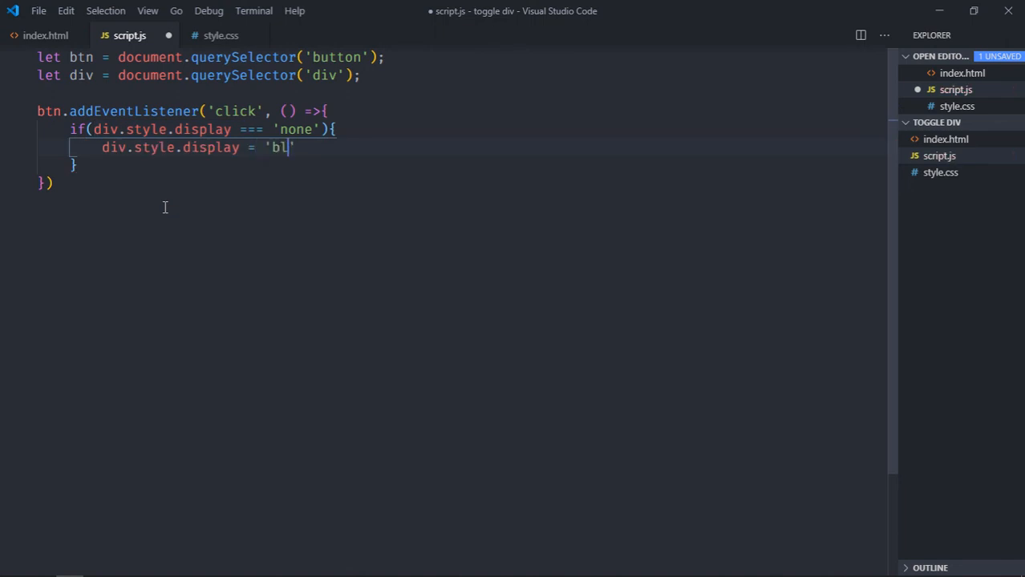
{"action": "type", "text": "ock';"}
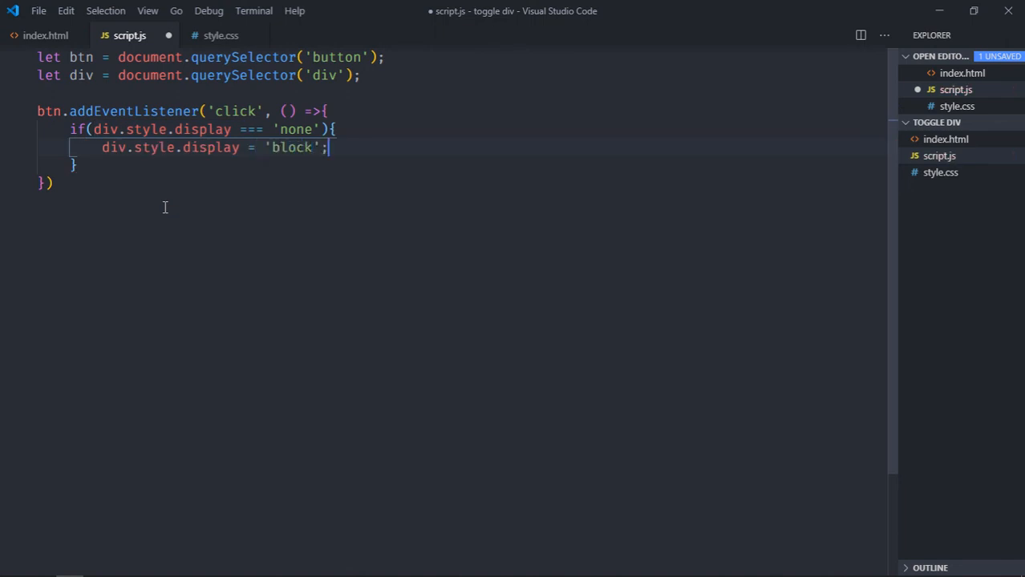
{"action": "type", "text": "}else"}
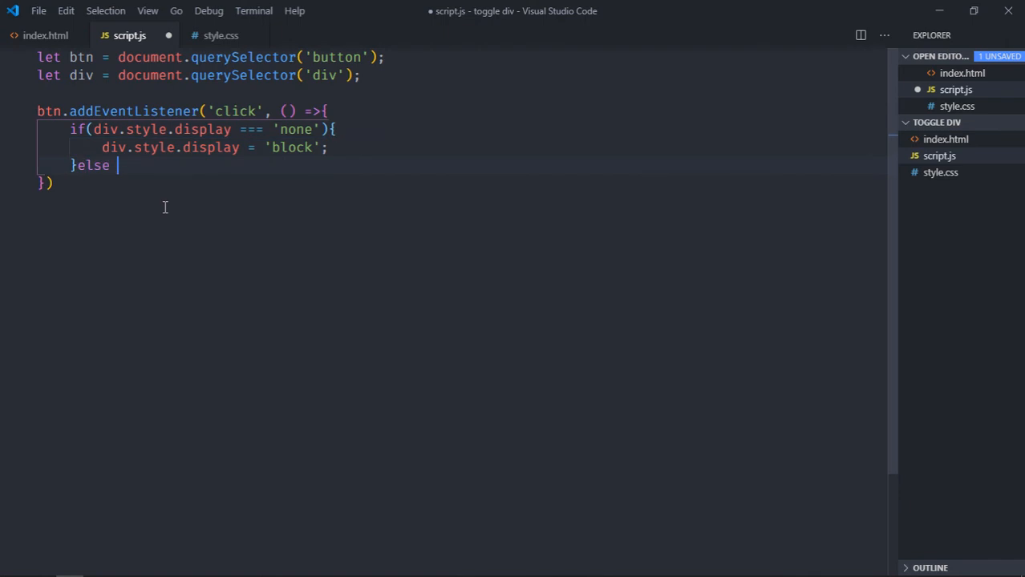
Set div.style.display to 'none' in the else branch and save script.js
{"action": "type", "text": "{"}
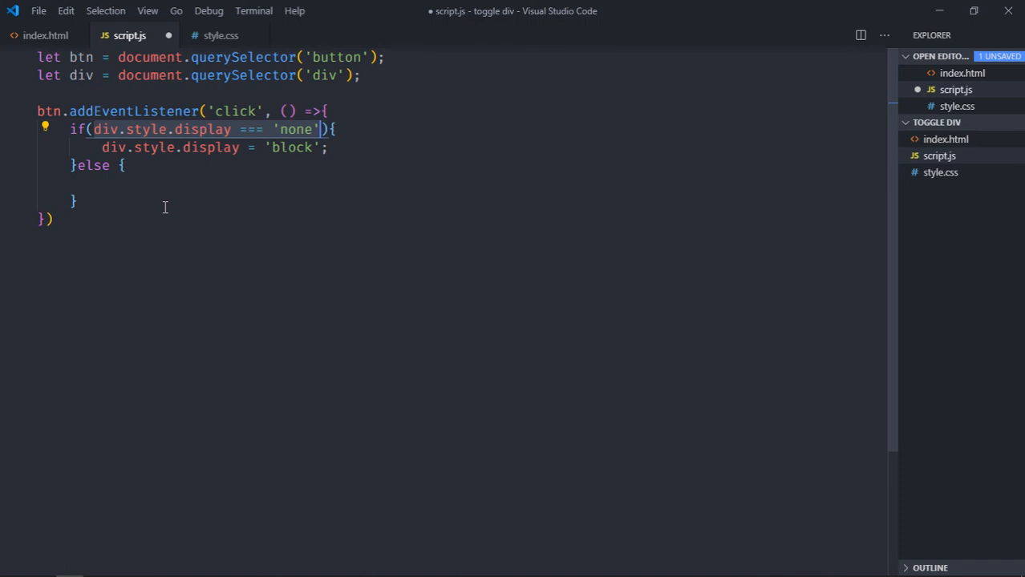
{"action": "type", "text": "div.style.display === 'none'"}
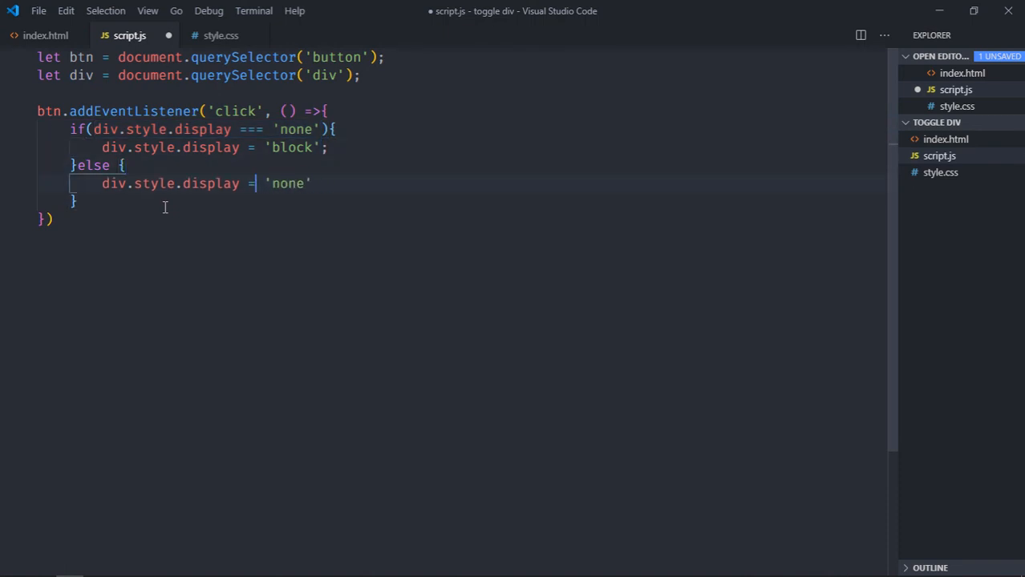
{"action": "type", "text": ";"}
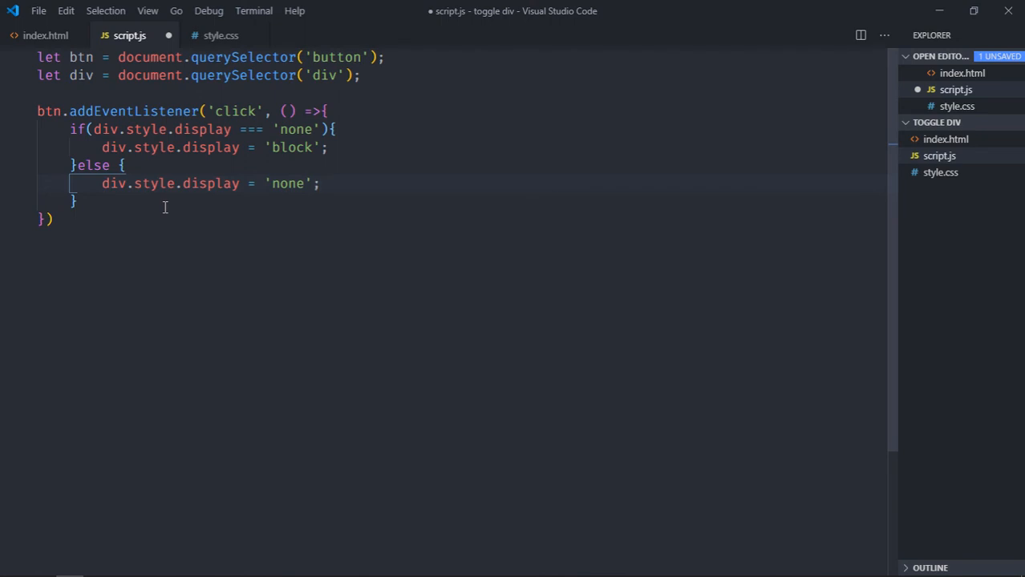
{"action": "key", "text": "ctrl+s"}
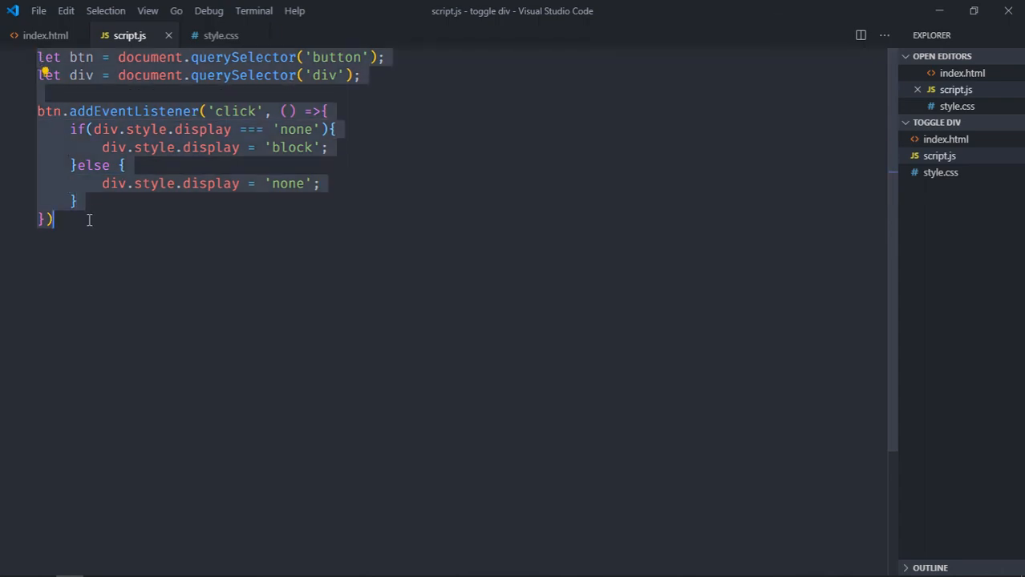
{"action": "mouse_move", "coordinate": [234, 247]}
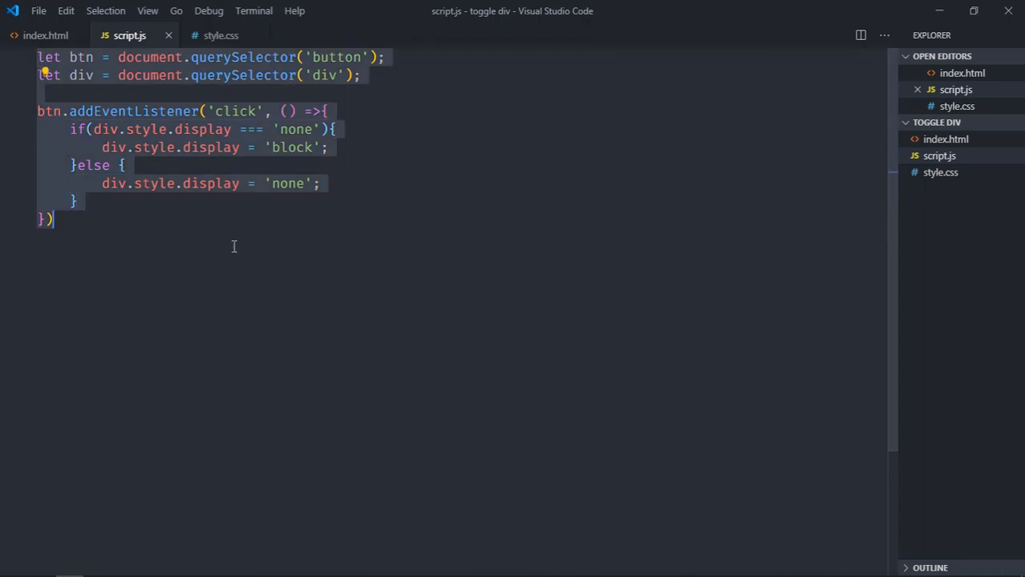